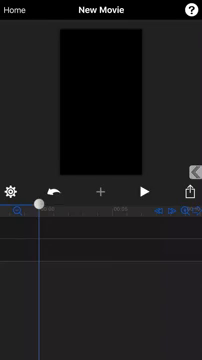
Step: Start adding a photo to the empty new movie, showing the photo albums list
left_click(100, 188)
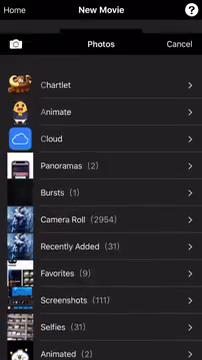
Step: Browse Camera Roll and pick the soldier photo as the first clip
left_click(101, 215)
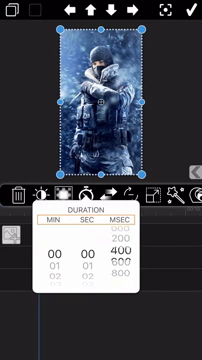
scroll("down", 3)
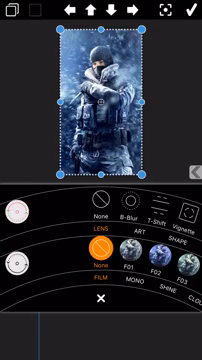
Step: Swipe through the Film filters to a green tint and confirm back to the timeline
scroll("left", 3)
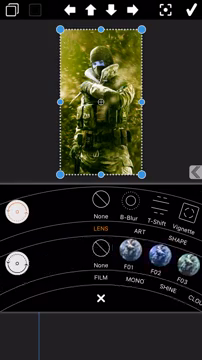
scroll("left", 3)
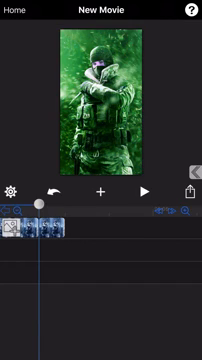
left_click(100, 95)
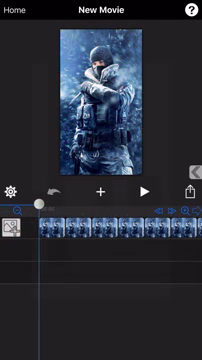
Step: Bring up the Add media in new Track menu after duplicating the soldier clips
left_click(100, 190)
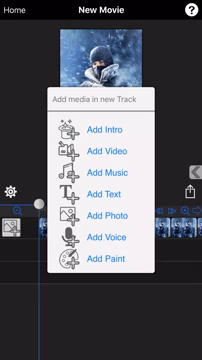
Step: Add 'Gibb-Z - My Hot Girl.mp3' from the Local list as a music track
left_click(101, 166)
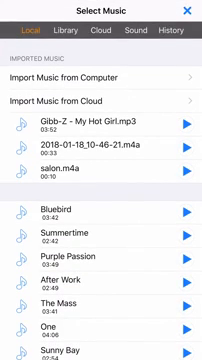
scroll("down", 3)
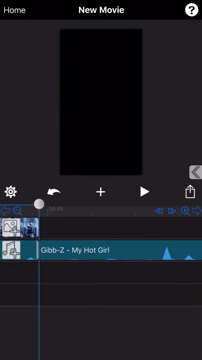
left_click(101, 190)
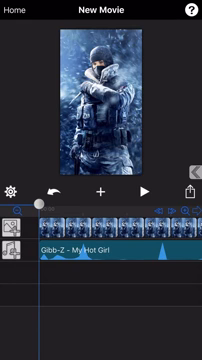
Step: Add motion points 0–3 scaling the soldier photo to 1.38 and confirm
left_click(100, 105)
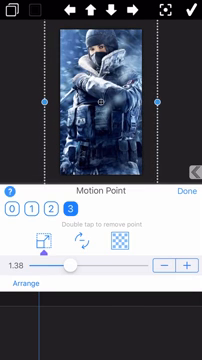
left_click(170, 190)
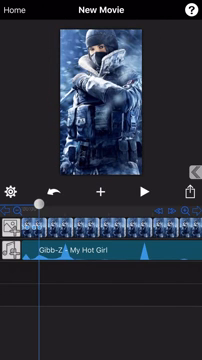